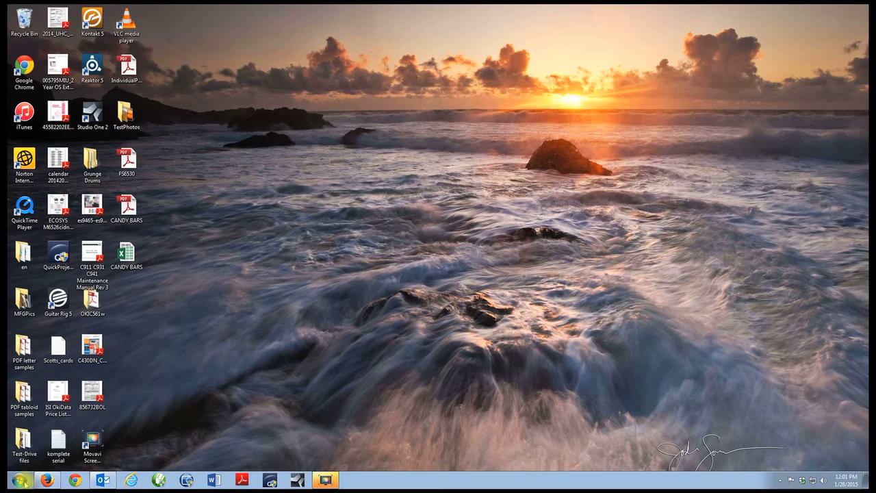
# - Search the Ricoh USA downloads page for model SP C431DN to list matching printers
pyautogui.click(20, 479)
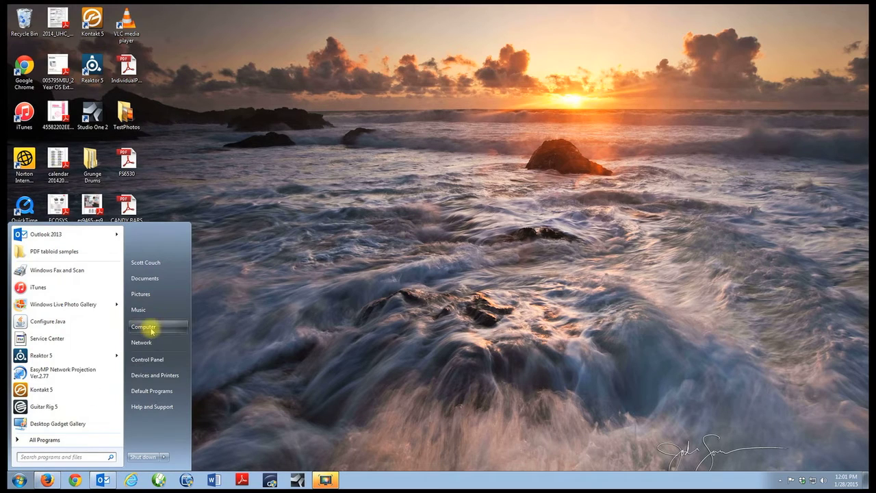
pyautogui.rightClick(144, 326)
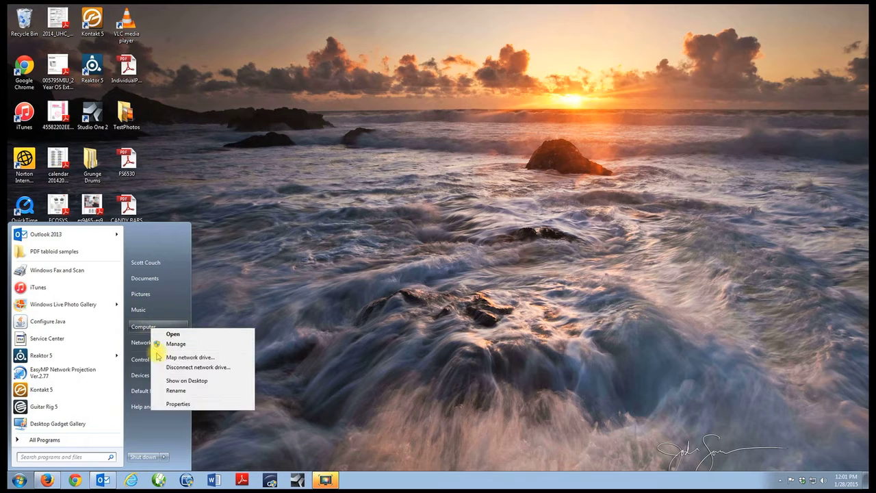
pyautogui.click(178, 404)
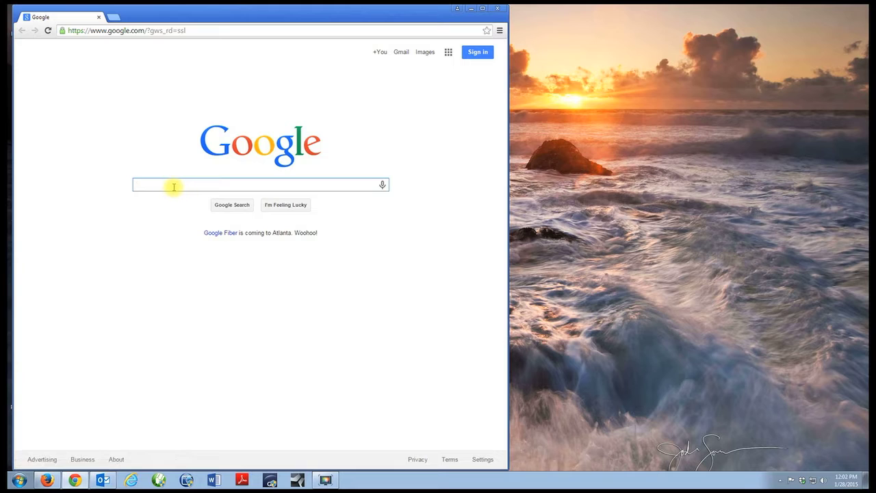
pyautogui.write('ricoh')
pyautogui.write('SP C431')
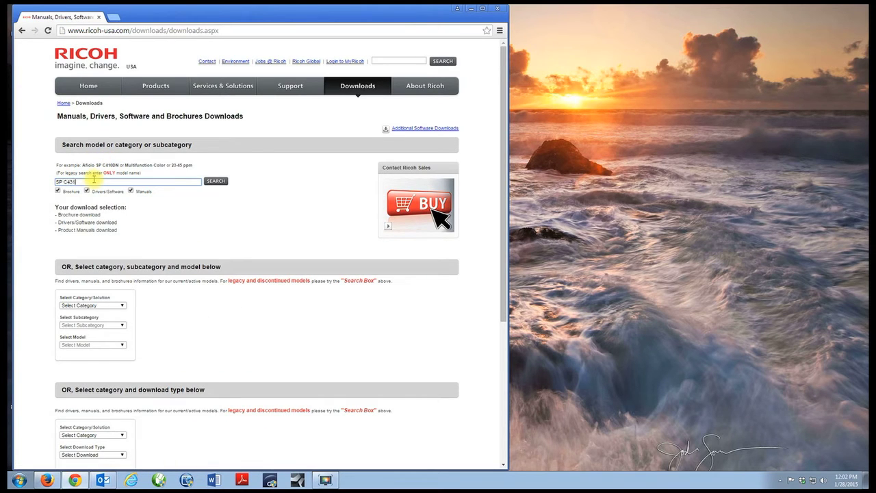
pyautogui.click(216, 181)
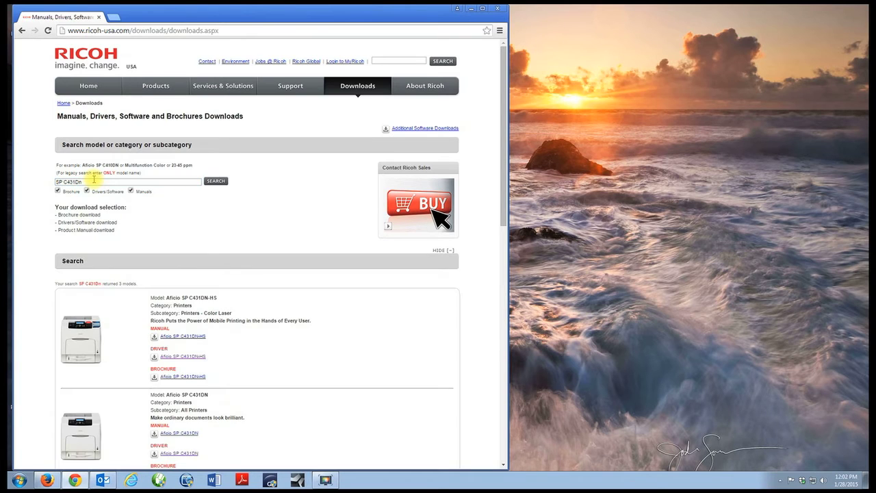
pyautogui.moveTo(204, 328)
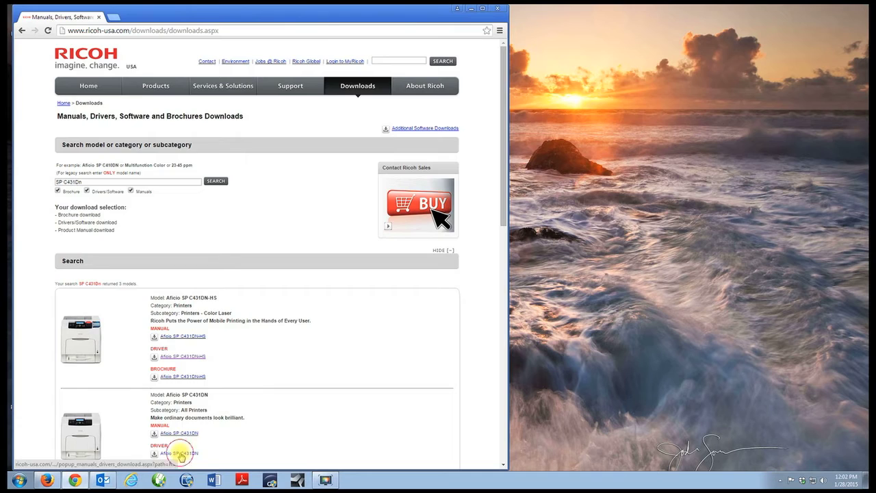
# - Open the Aficio SP C431DN drivers, accept the license, and choose Microsoft Windows 7 (x64)
pyautogui.click(179, 454)
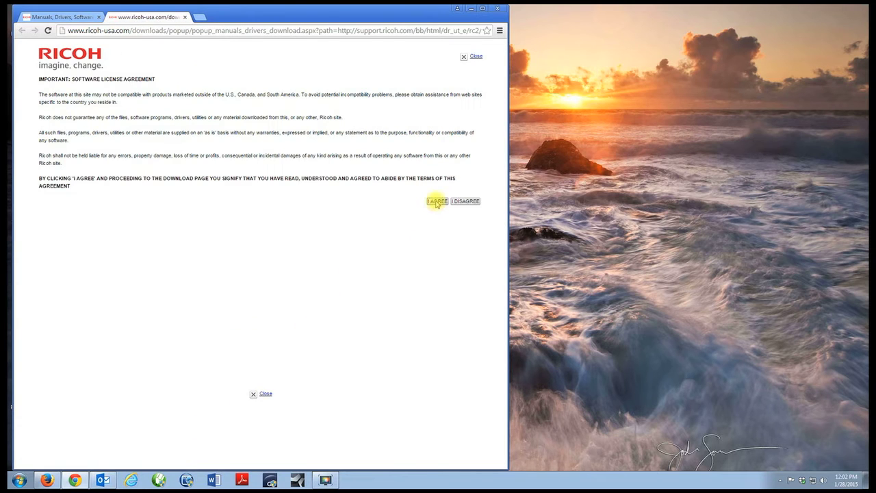
pyautogui.click(437, 200)
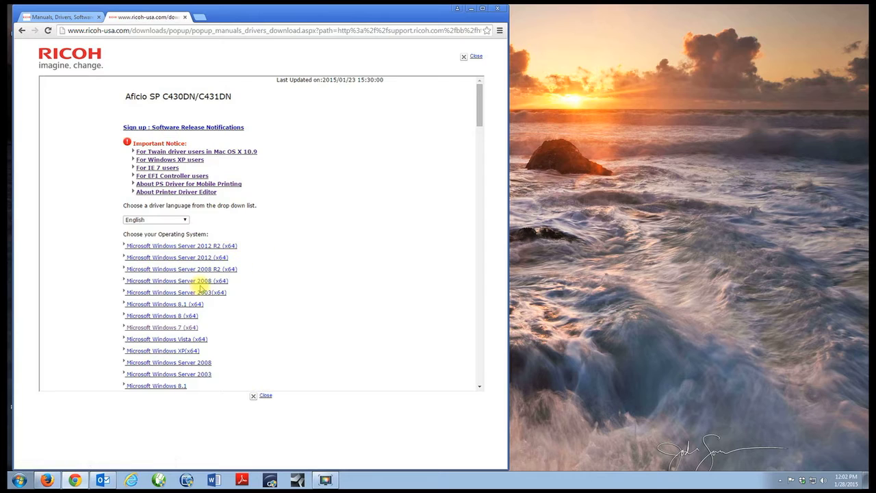
pyautogui.scroll(-3)
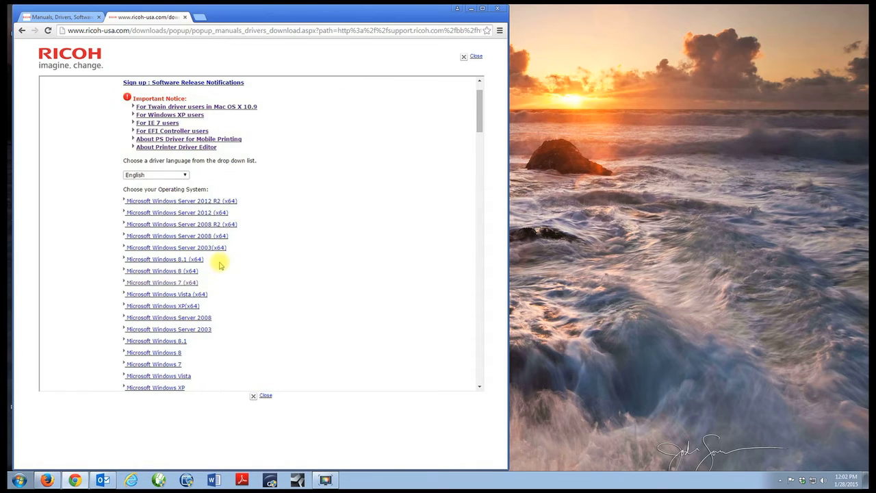
pyautogui.scroll(-3)
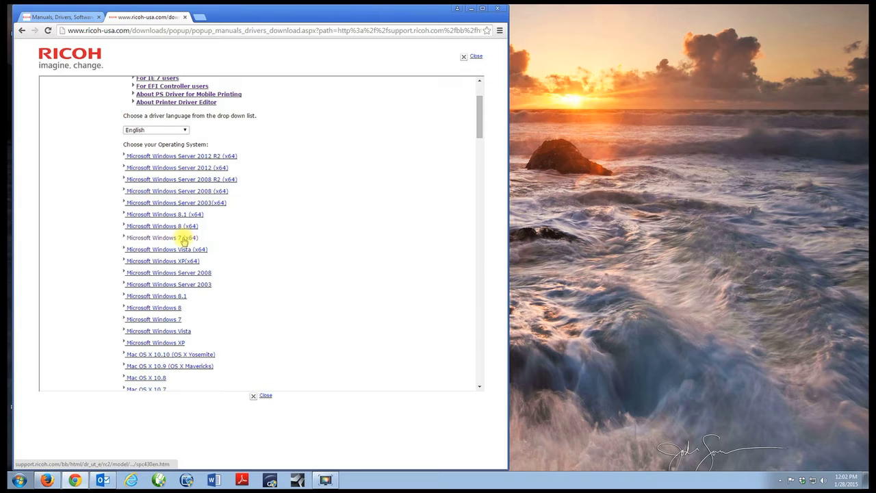
pyautogui.click(163, 237)
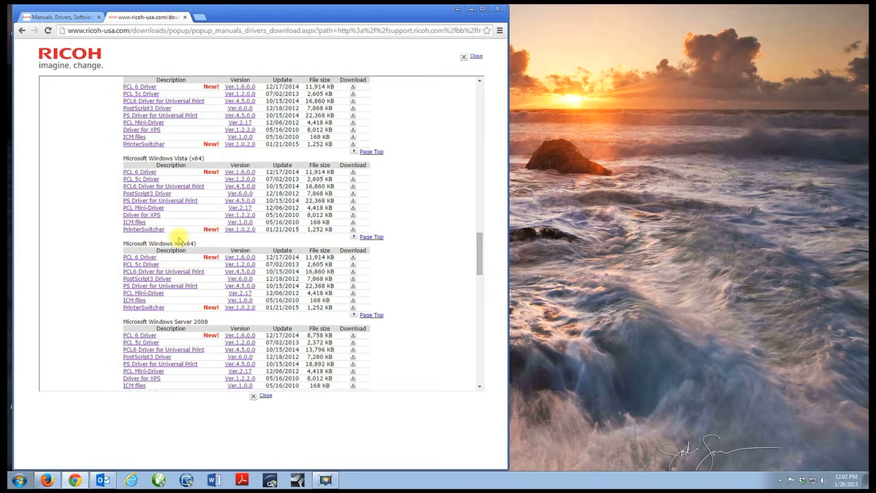
pyautogui.moveTo(196, 206)
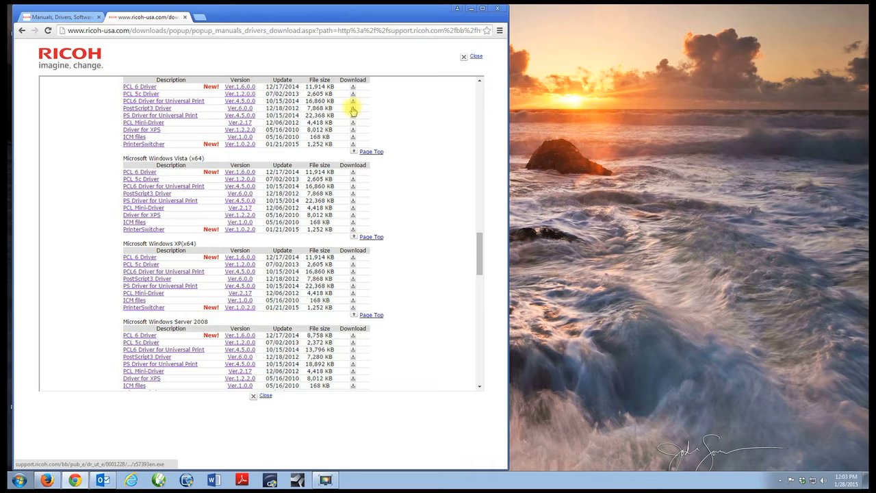
pyautogui.click(20, 479)
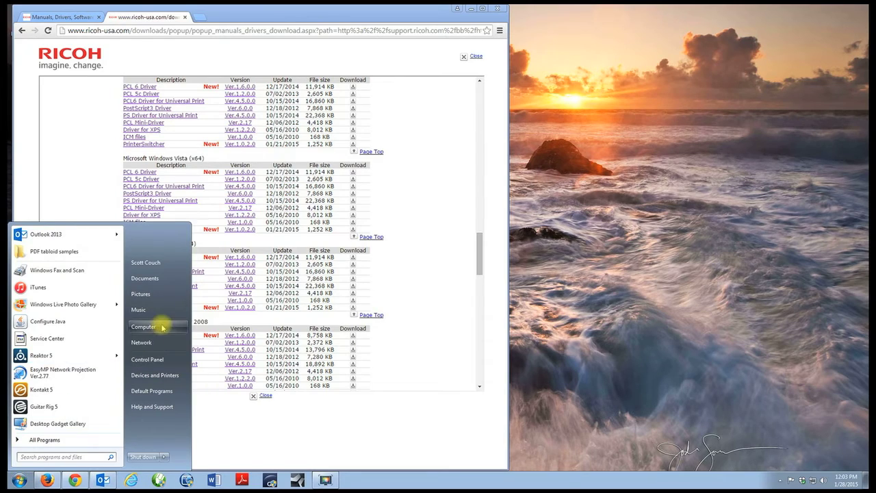
# - Create a new folder named 'Ricoh SP C431DN Disk' on the Acer (C:) drive
pyautogui.click(143, 327)
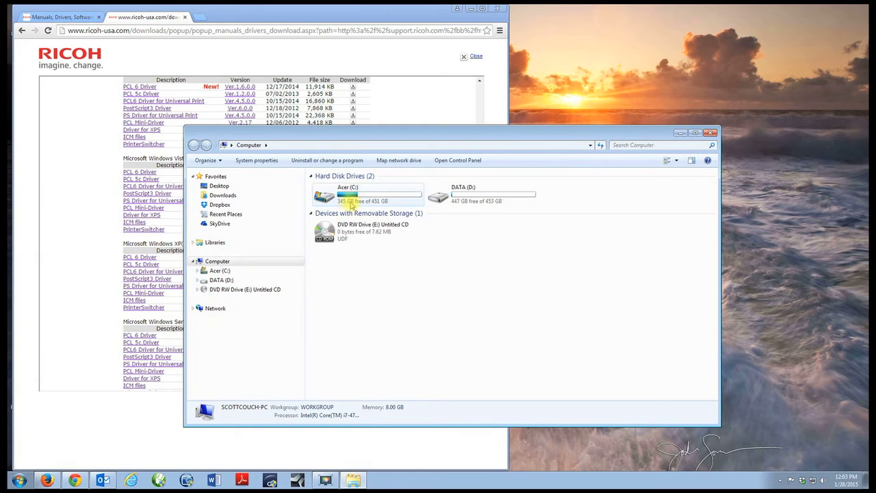
pyautogui.doubleClick(348, 196)
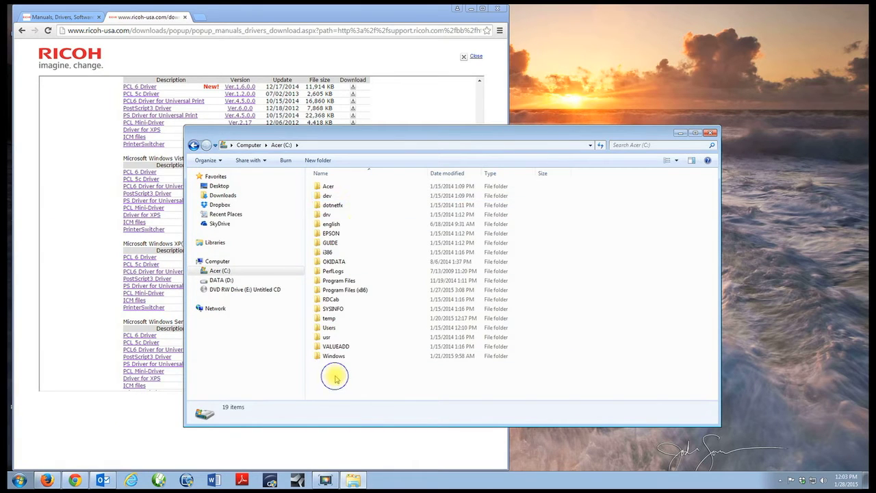
pyautogui.rightClick(335, 377)
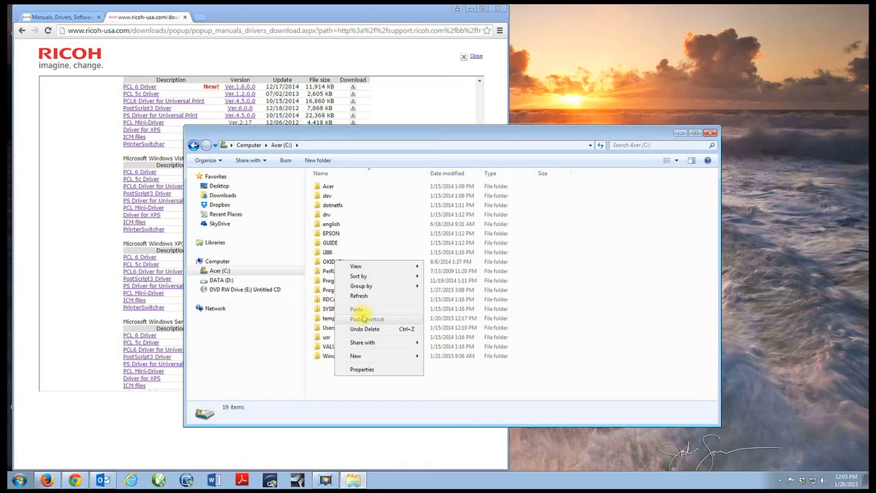
pyautogui.click(355, 355)
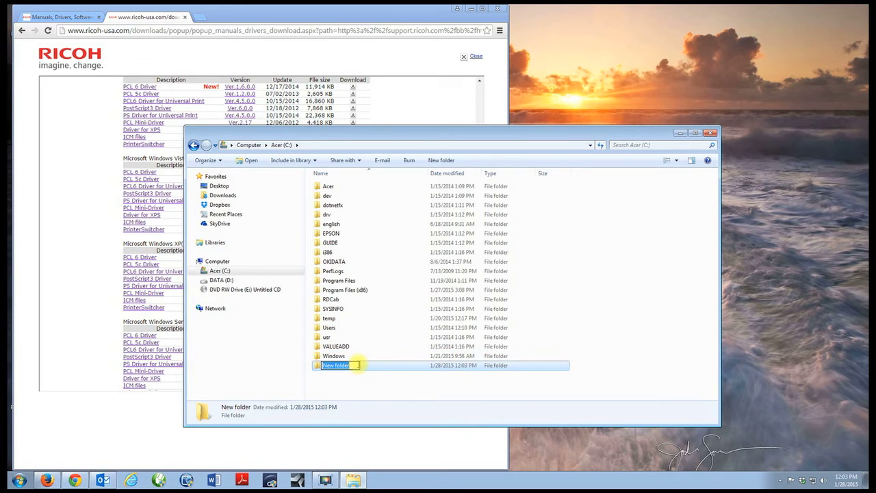
pyautogui.write('Ricoh SP C431DN Disk')
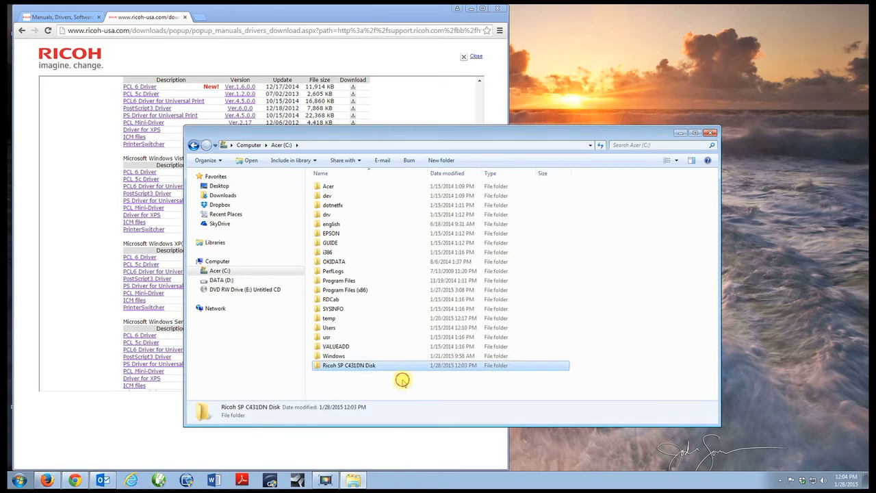
pyautogui.click(394, 381)
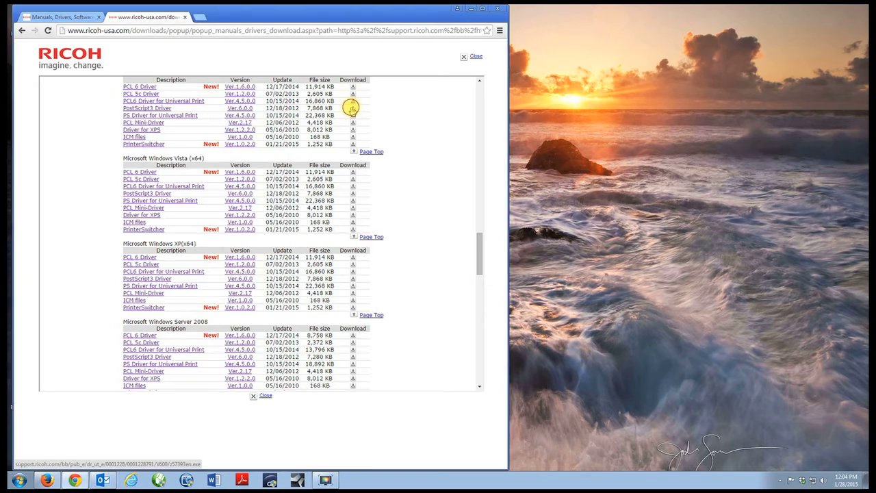
# - Download the PostScript3 driver z57393en.exe and run it past the security warning
pyautogui.click(353, 108)
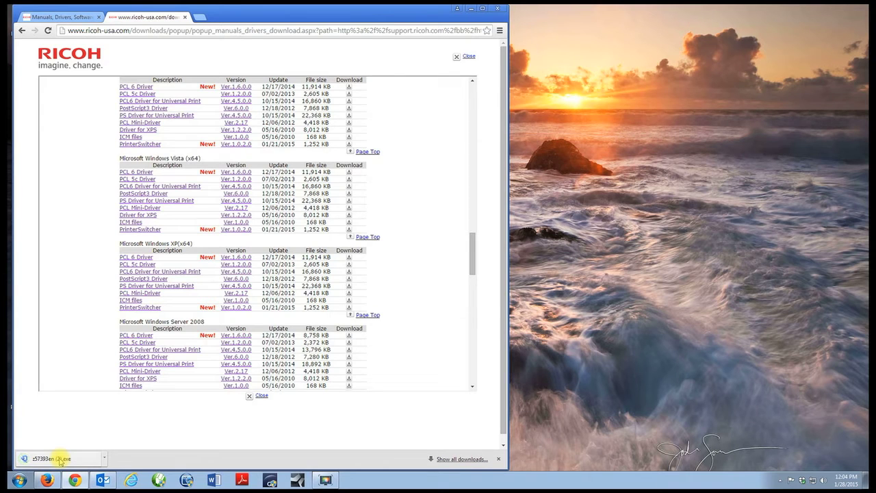
pyautogui.click(50, 459)
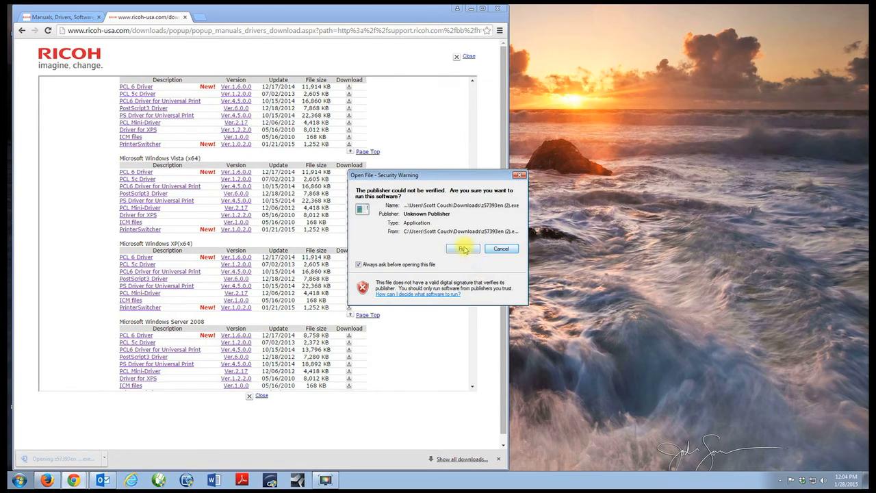
pyautogui.click(463, 248)
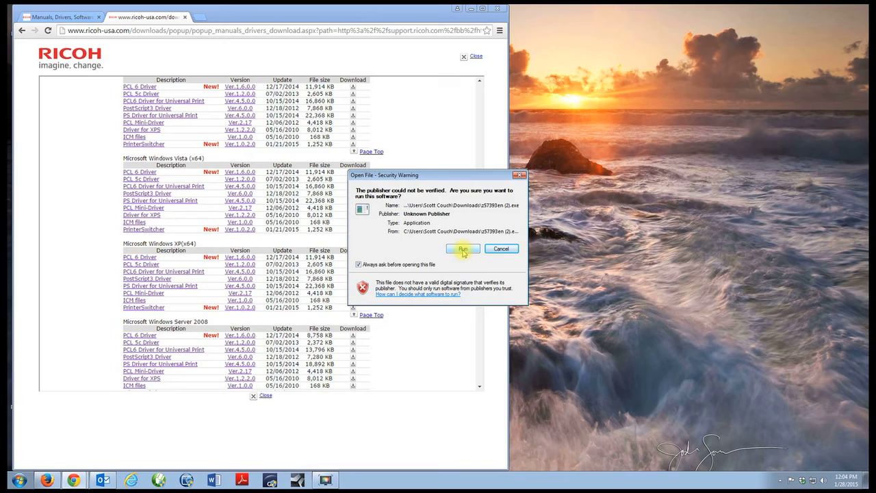
pyautogui.click(462, 249)
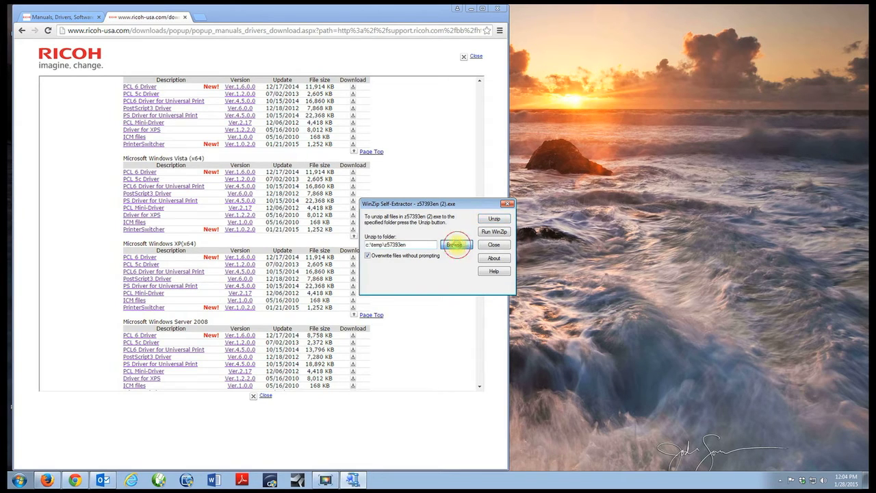
# - Unzip the 112 driver files into C:\Ricoh SP C431DN Disk, then close the extractor
pyautogui.click(455, 245)
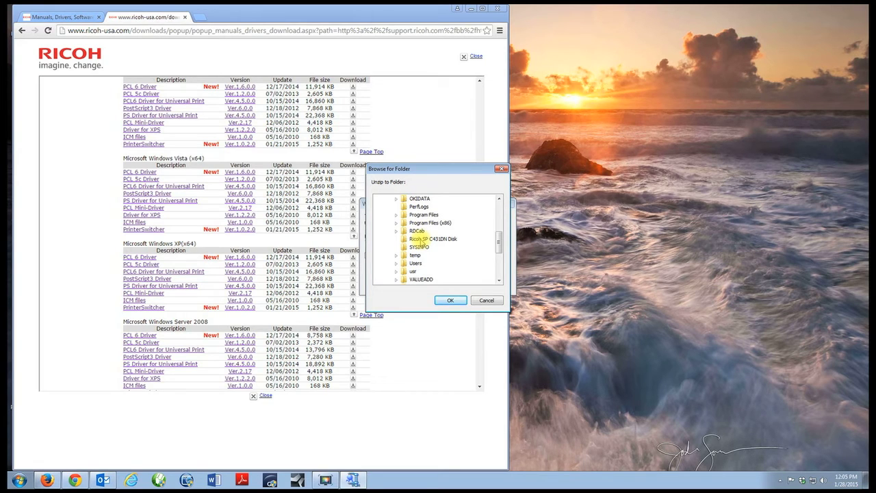
pyautogui.click(430, 238)
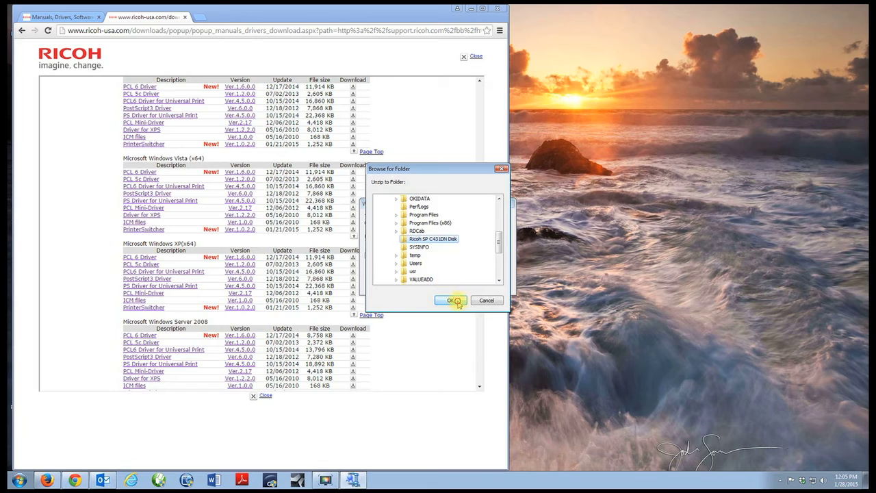
pyautogui.click(449, 301)
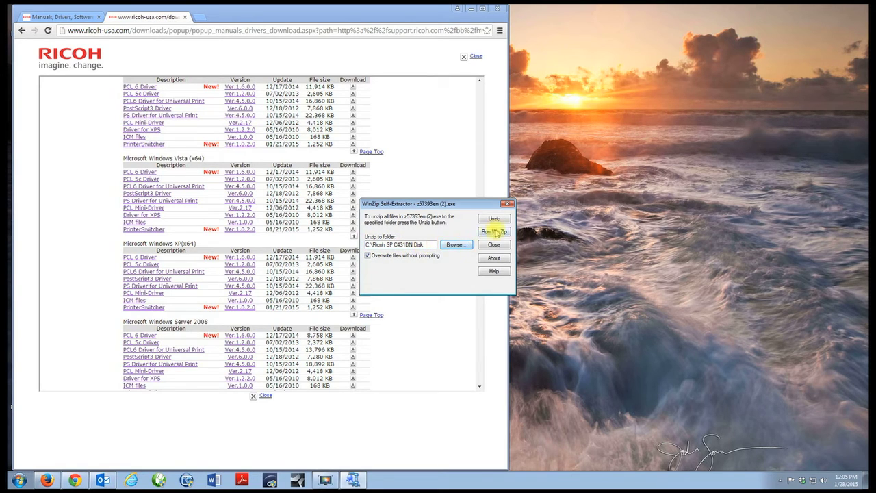
pyautogui.click(494, 218)
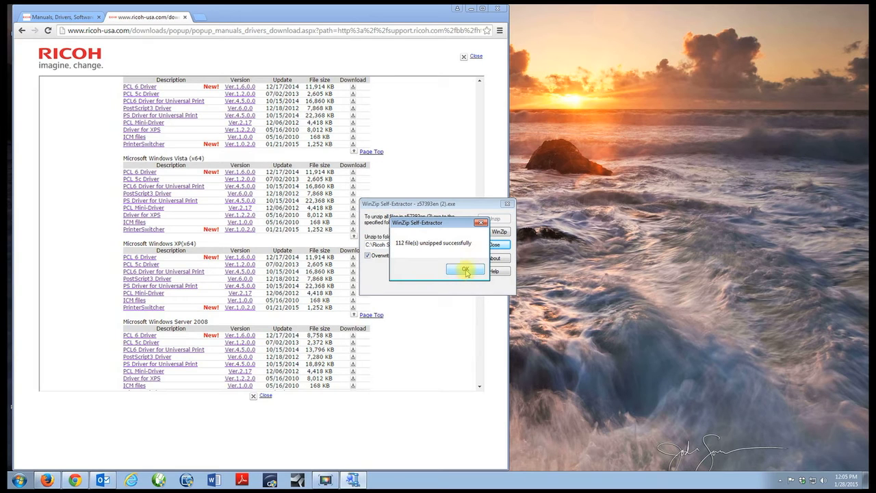
pyautogui.click(465, 268)
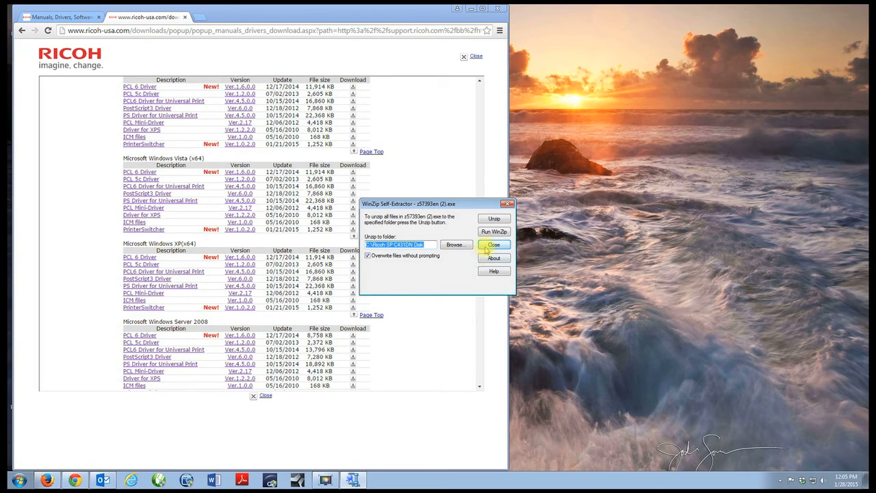
pyautogui.click(493, 245)
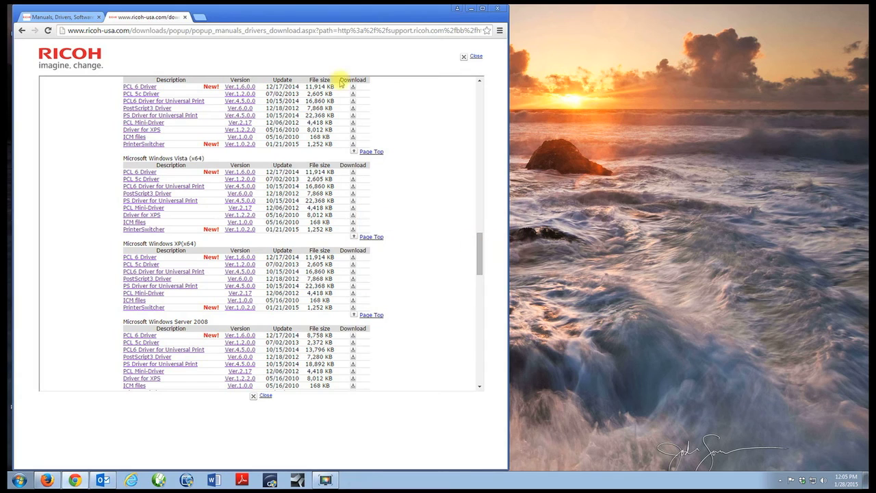